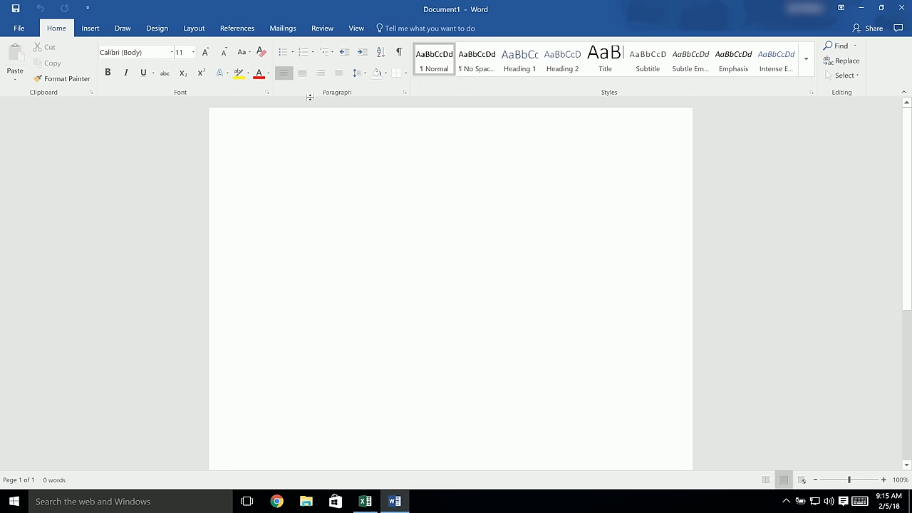
Step: Create a blank document from the File > New template gallery
click(19, 28)
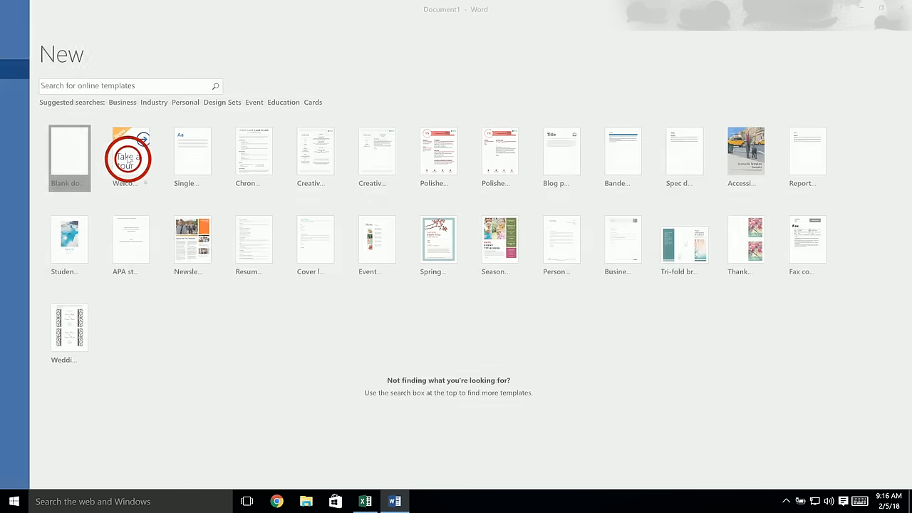
click(69, 158)
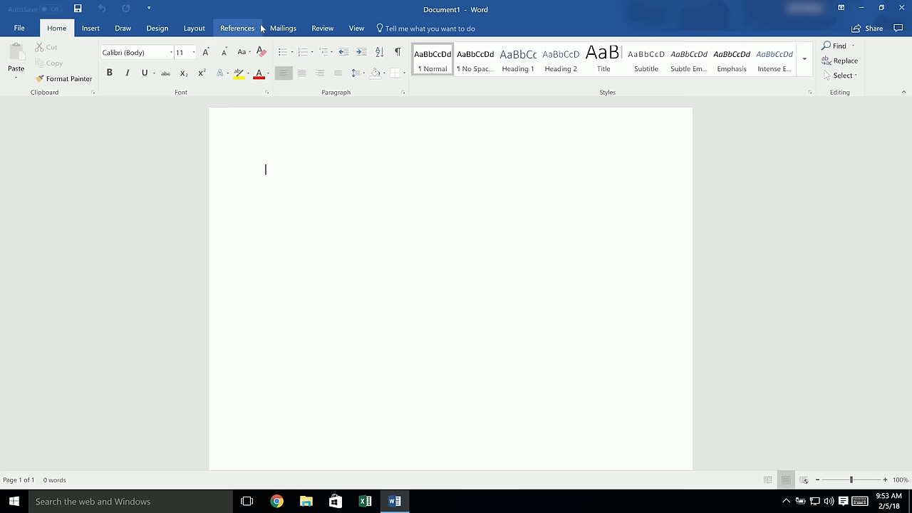
Step: Open the Envelopes and Labels dialog via Mailings > Labels
click(282, 28)
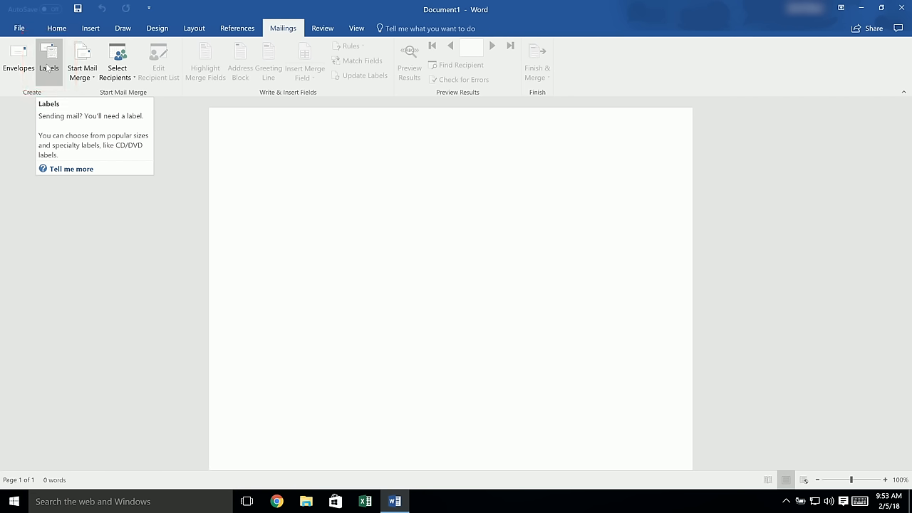
click(265, 170)
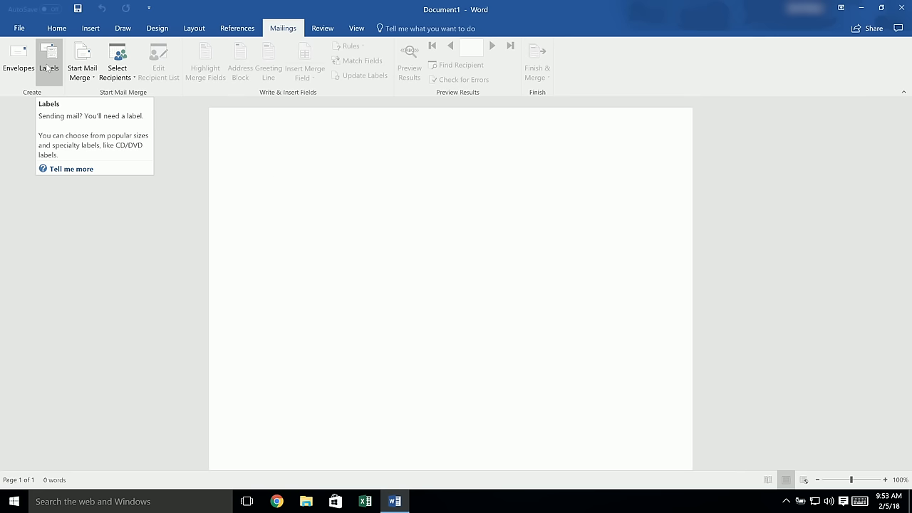
click(49, 53)
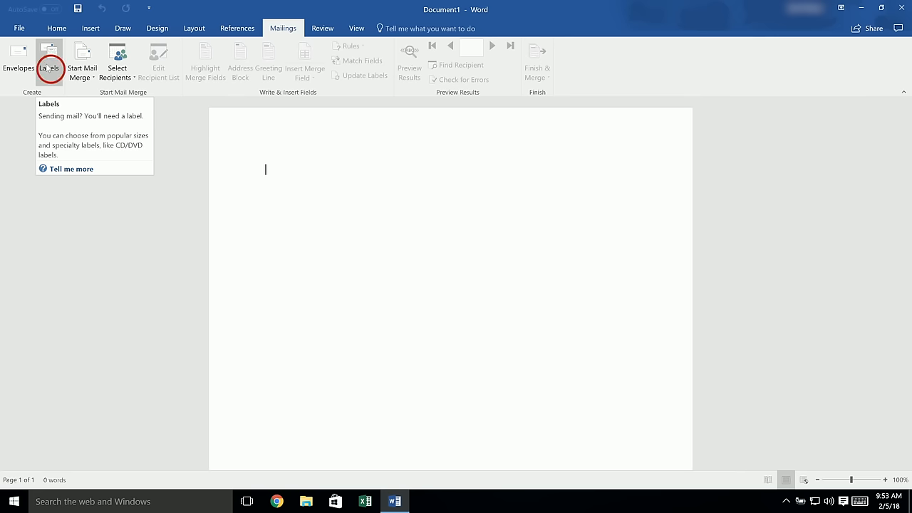
click(48, 61)
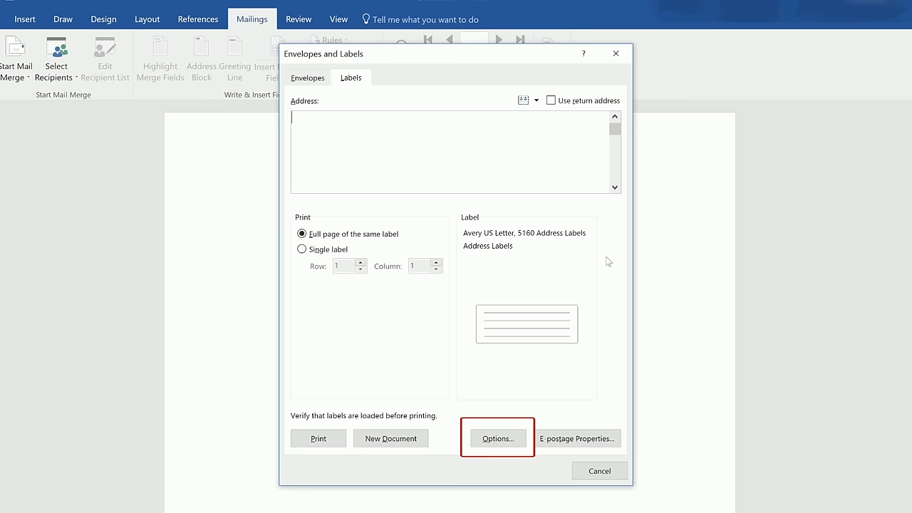
Step: Pick Avery US Letter 8160 Address Labels in Label Options, keeping the default printer tray
click(497, 438)
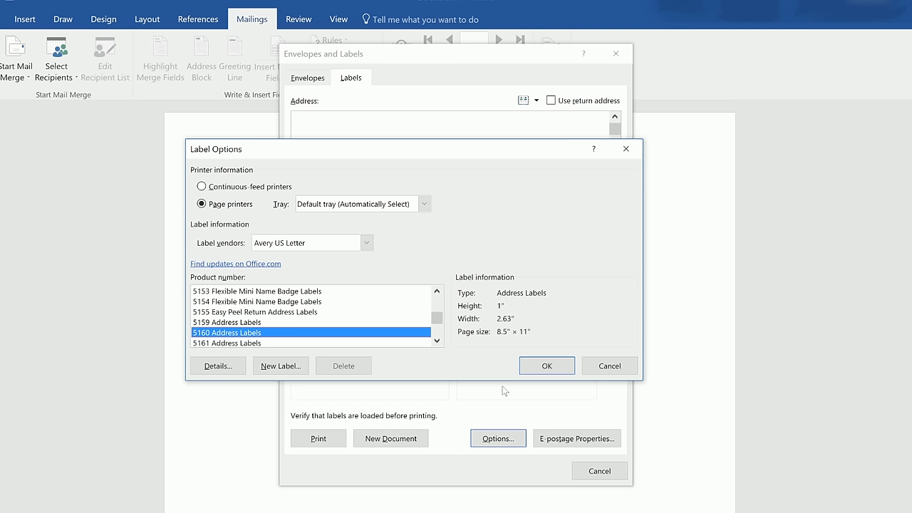
mouse_move(306, 169)
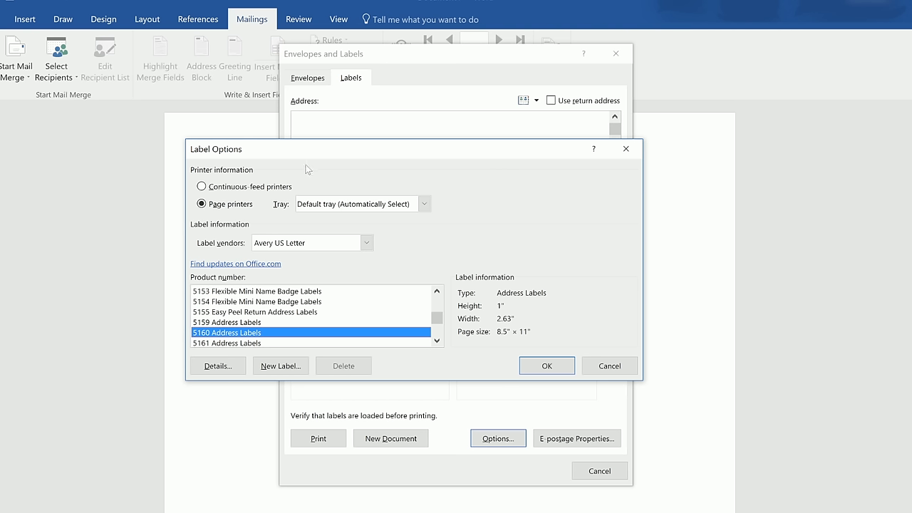
mouse_move(267, 175)
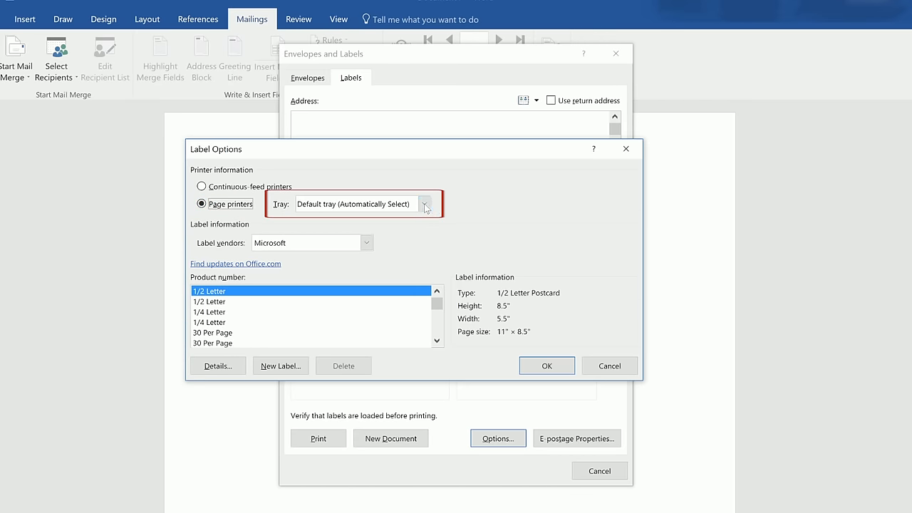
click(425, 204)
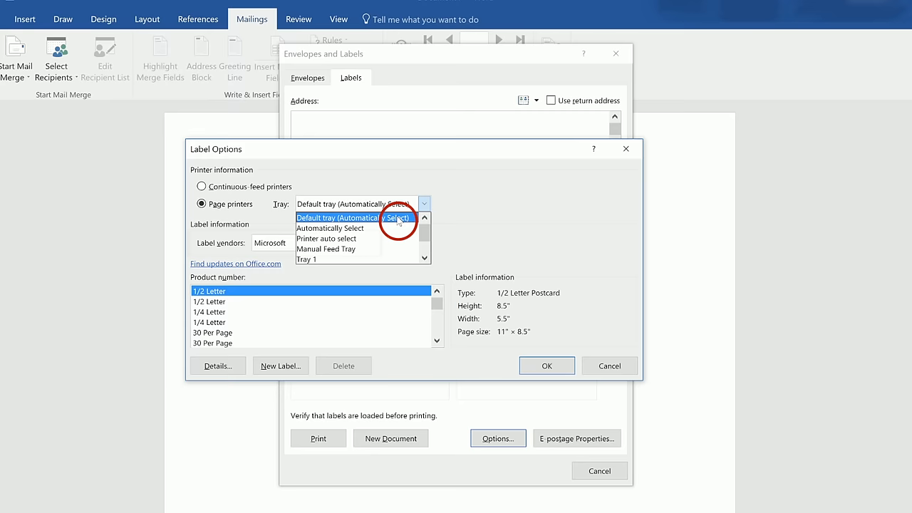
click(337, 217)
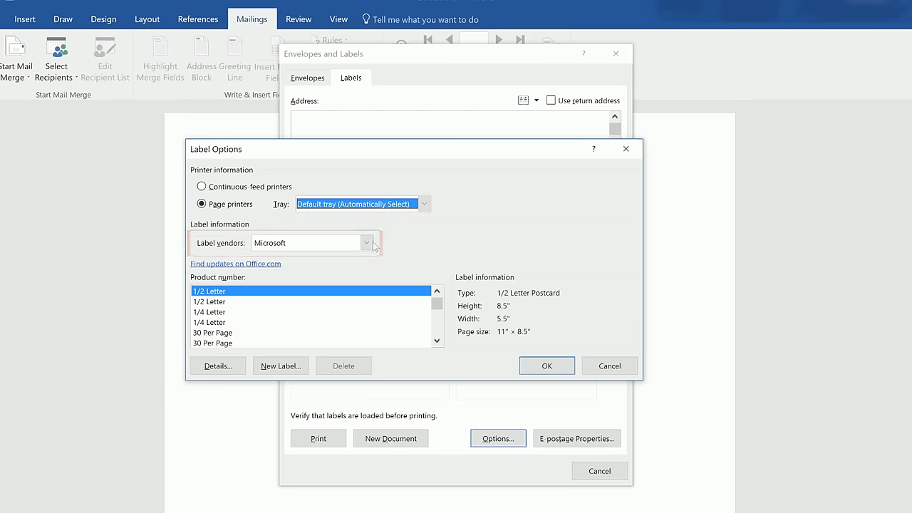
click(367, 242)
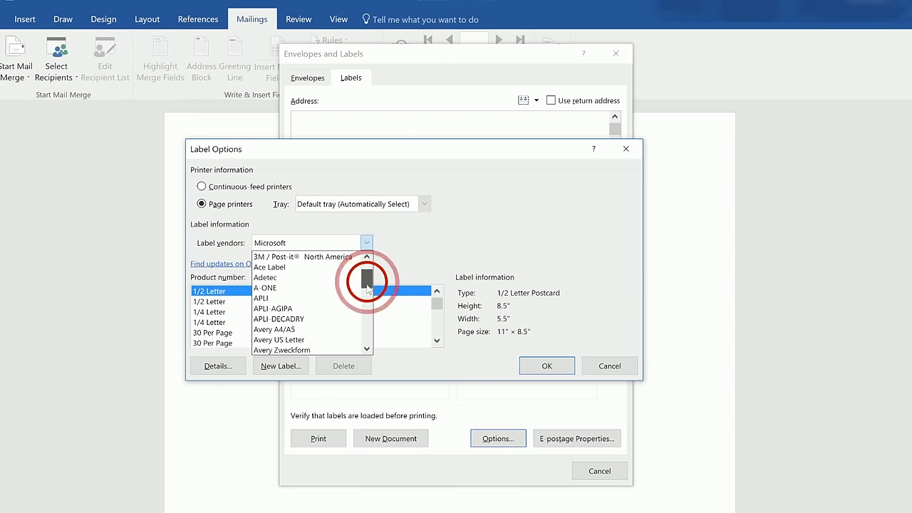
scroll(down, 3)
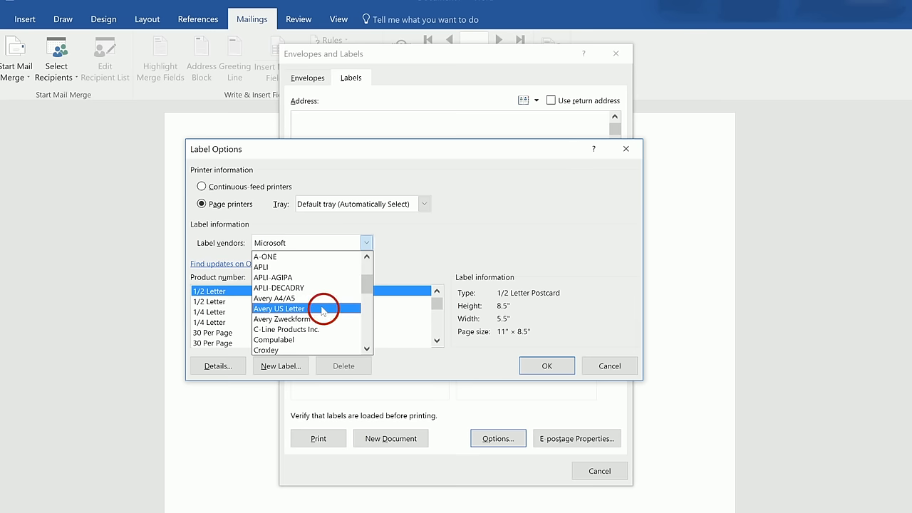
click(279, 308)
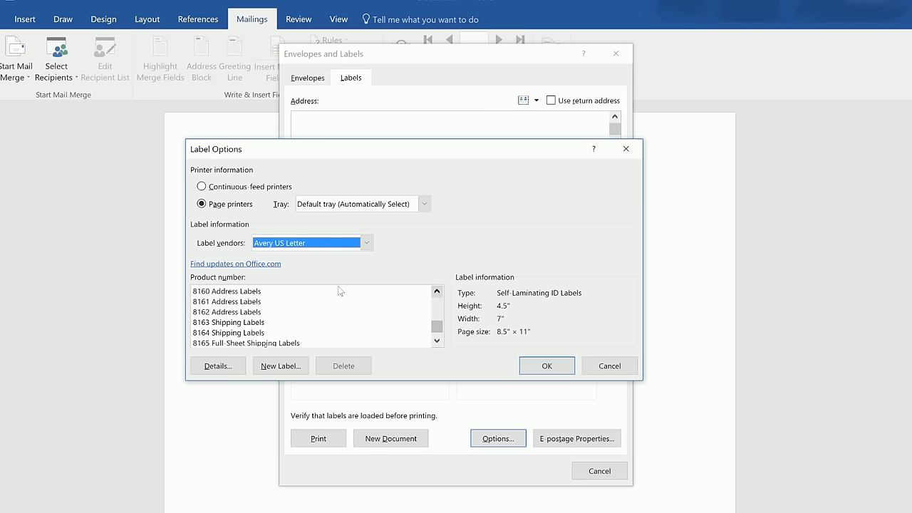
click(227, 290)
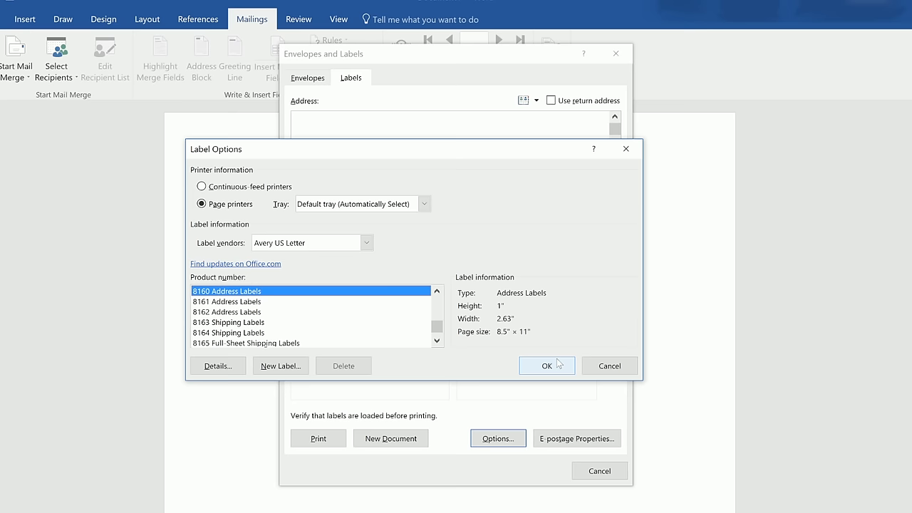
click(546, 365)
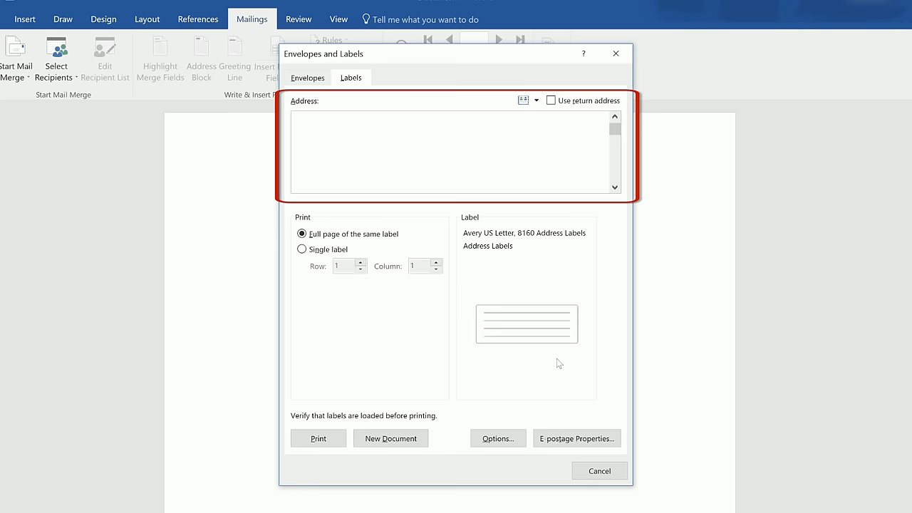
text(Exam)
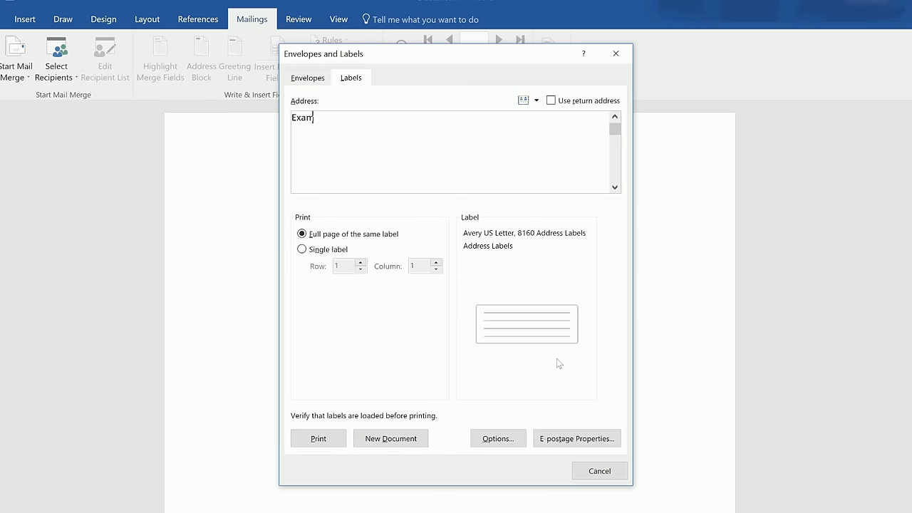
text(ple)
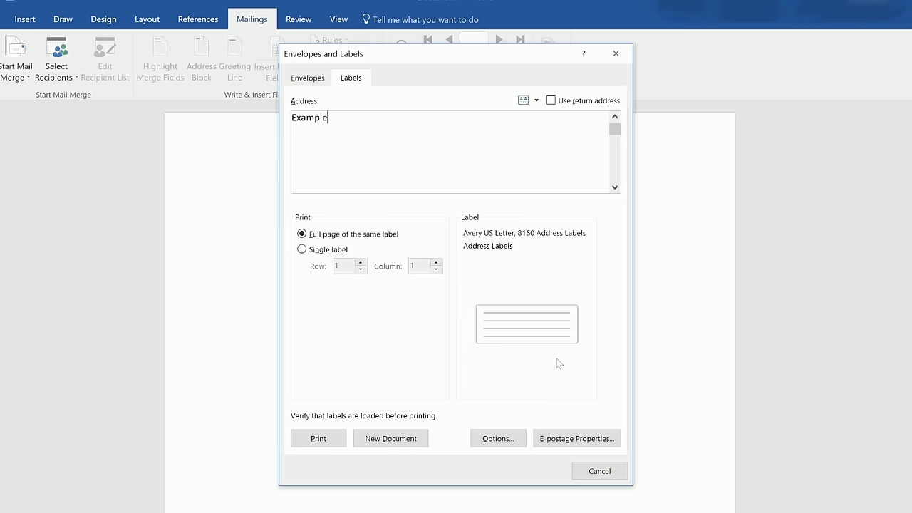
key(ctrl+a)
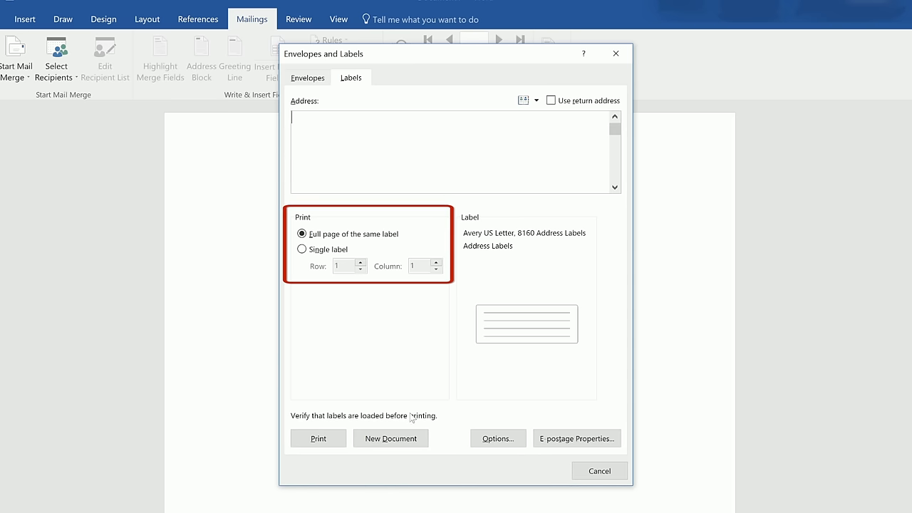
click(302, 234)
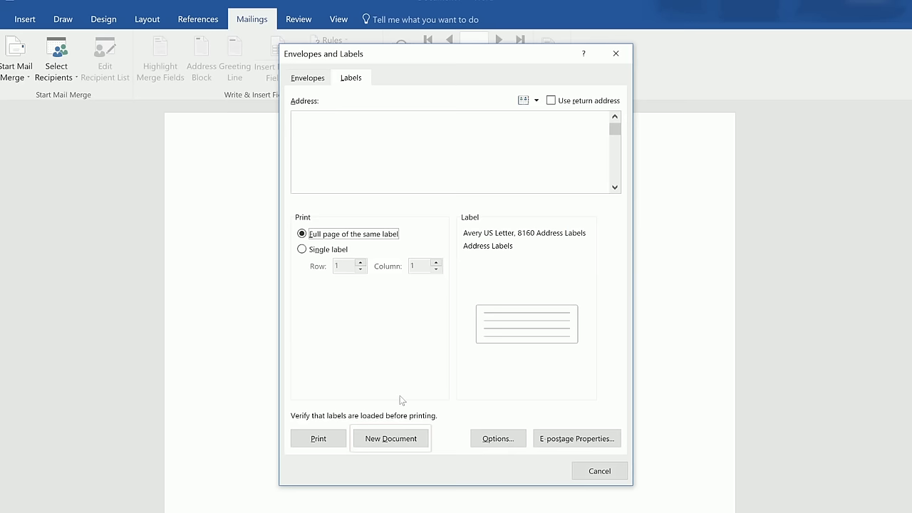
Step: Generate the blank 8160 label grid as a new document and toggle View Gridlines off and on
click(390, 438)
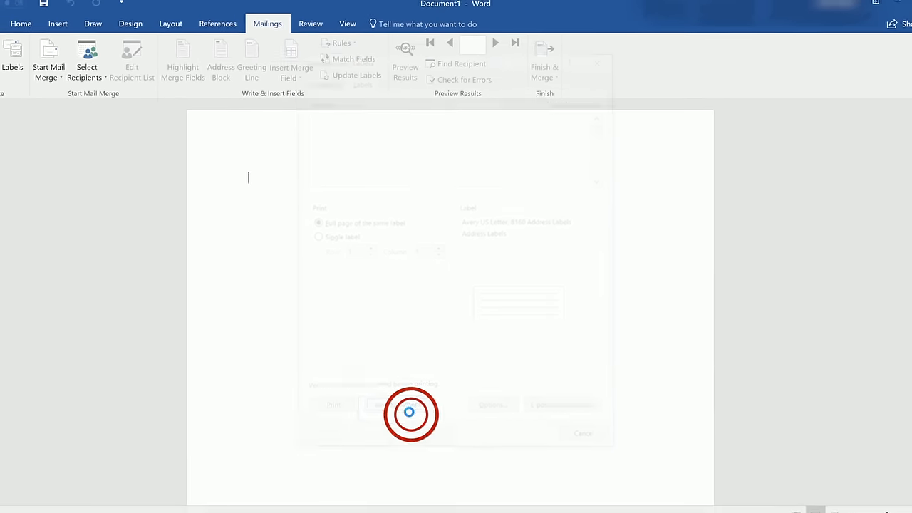
click(409, 404)
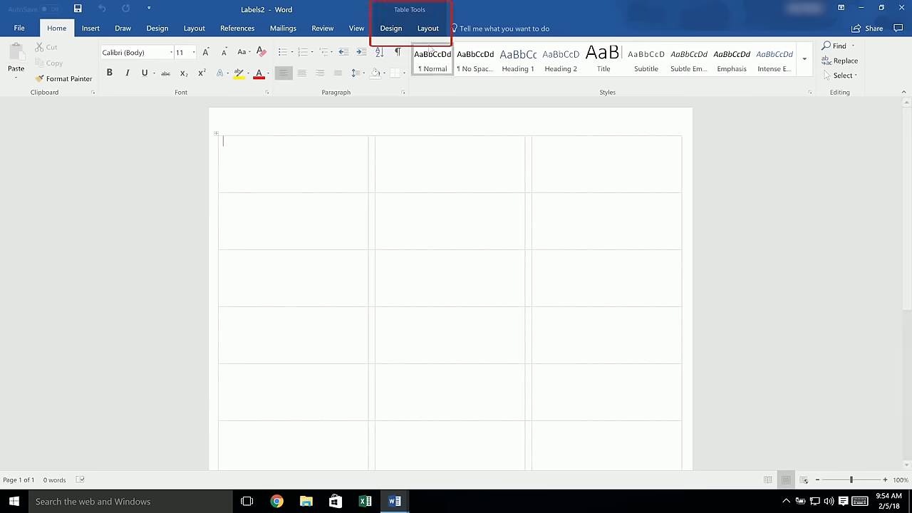
click(427, 28)
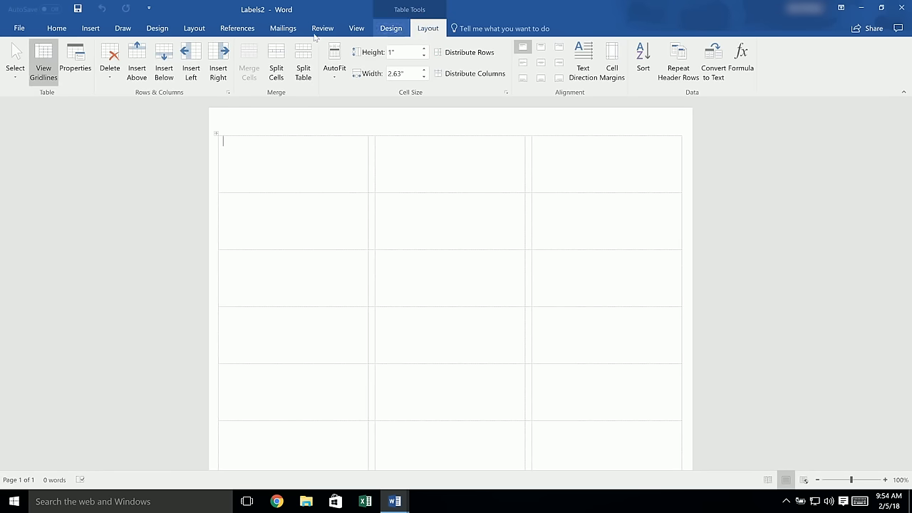
click(43, 60)
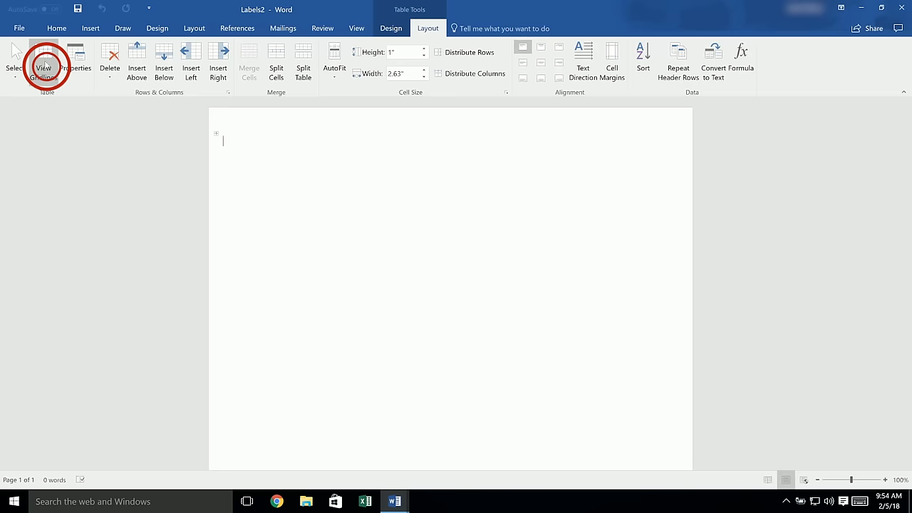
click(43, 64)
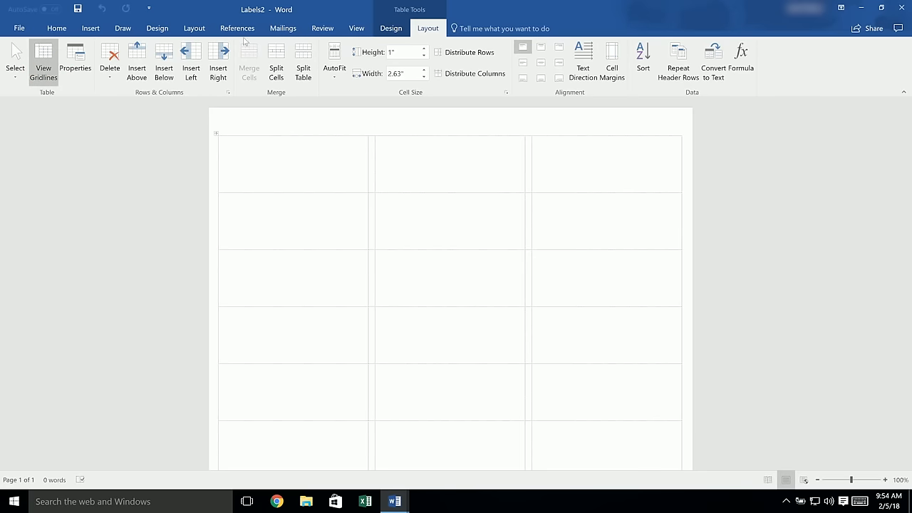
Step: Switch back to the Mailings tab and place the cursor inside the label table
click(282, 28)
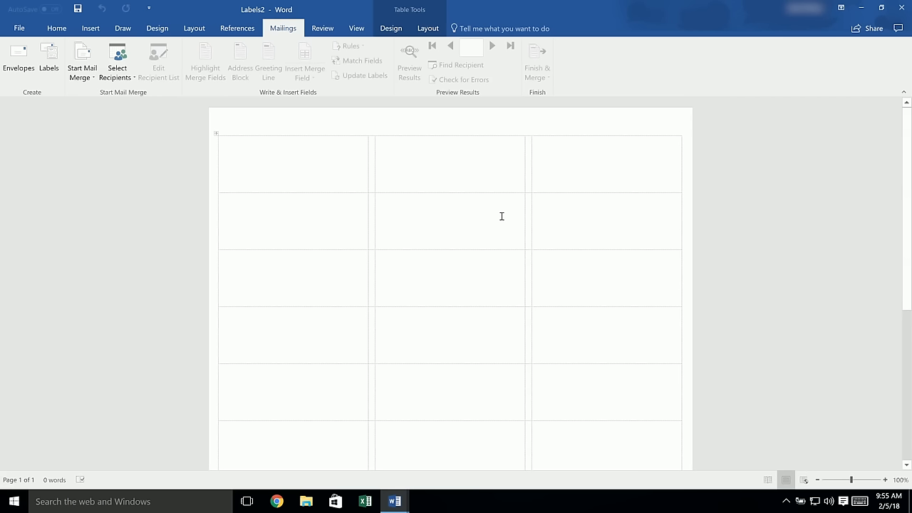
click(223, 141)
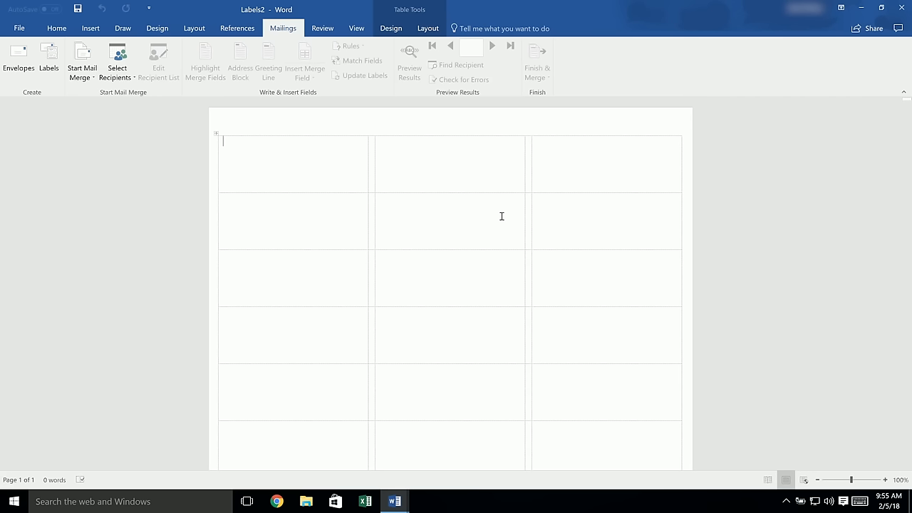